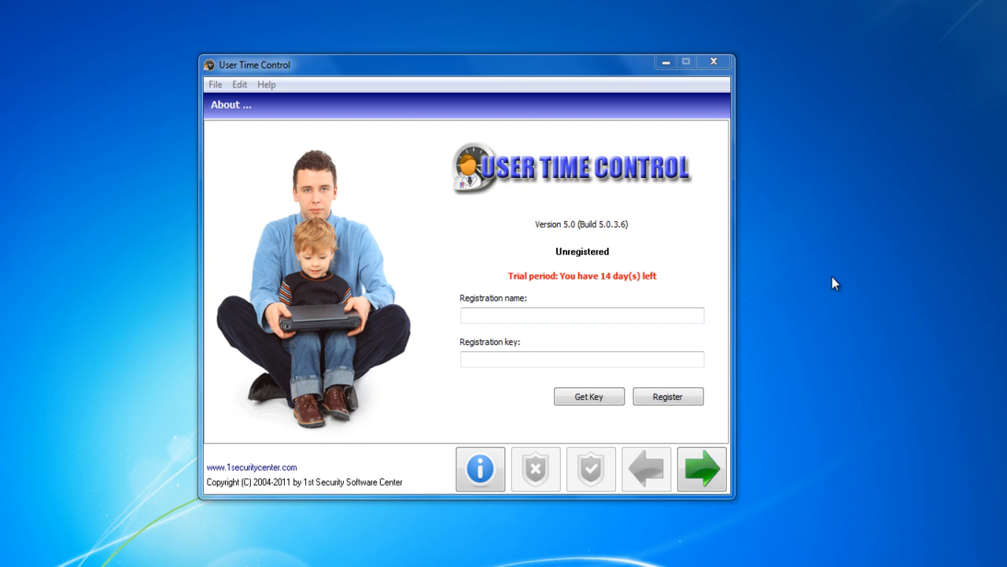
mouse_move(782, 406)
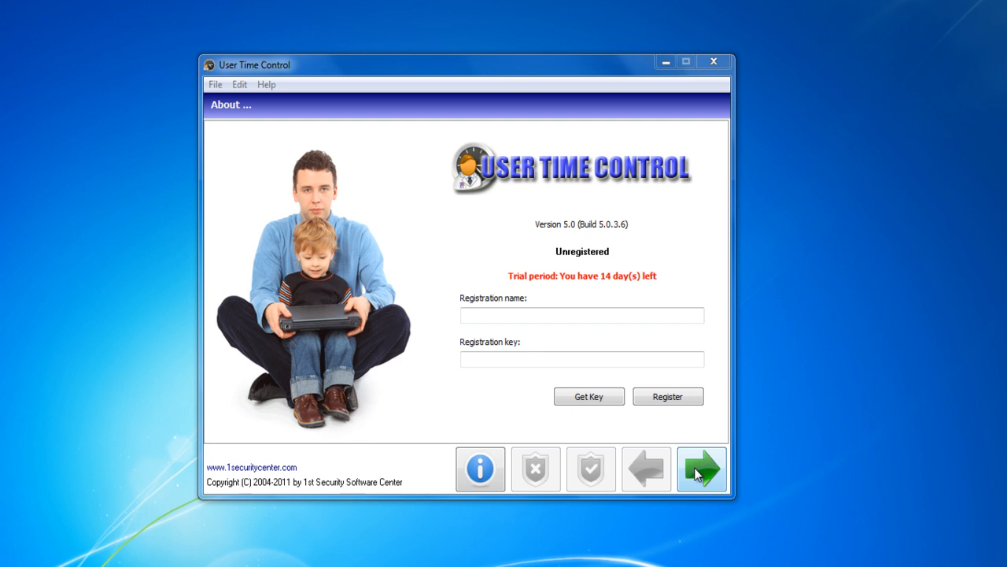
- Choose 'Limit time for users which are in the list with the same settings' and add My User Name to the list
left_click(700, 469)
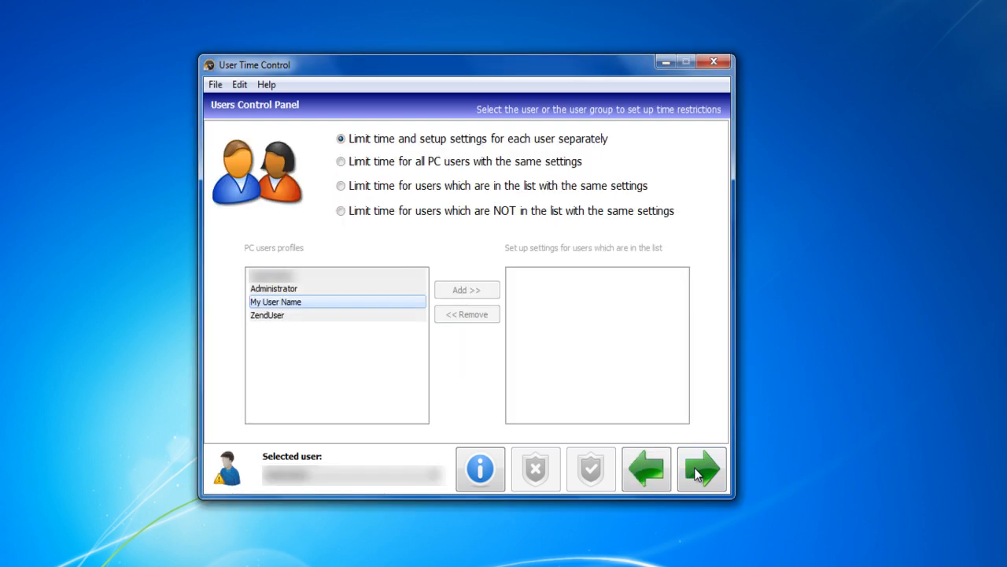
mouse_move(700, 469)
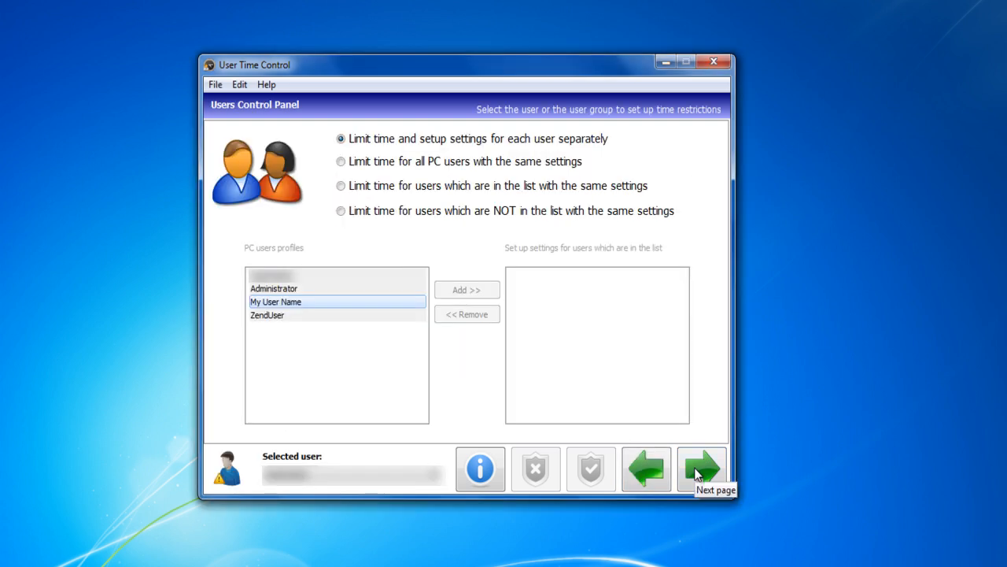
mouse_move(318, 170)
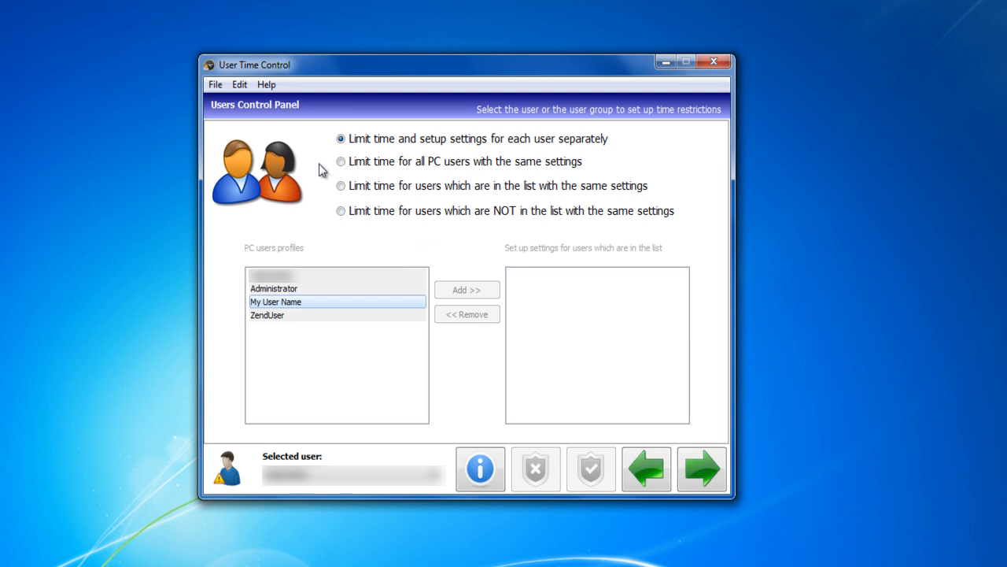
left_click(340, 161)
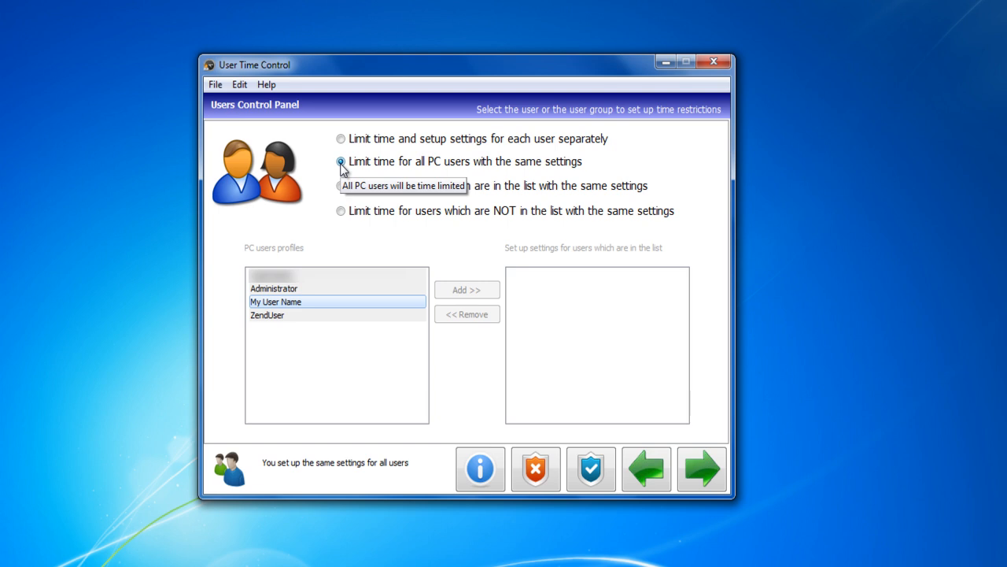
mouse_move(341, 196)
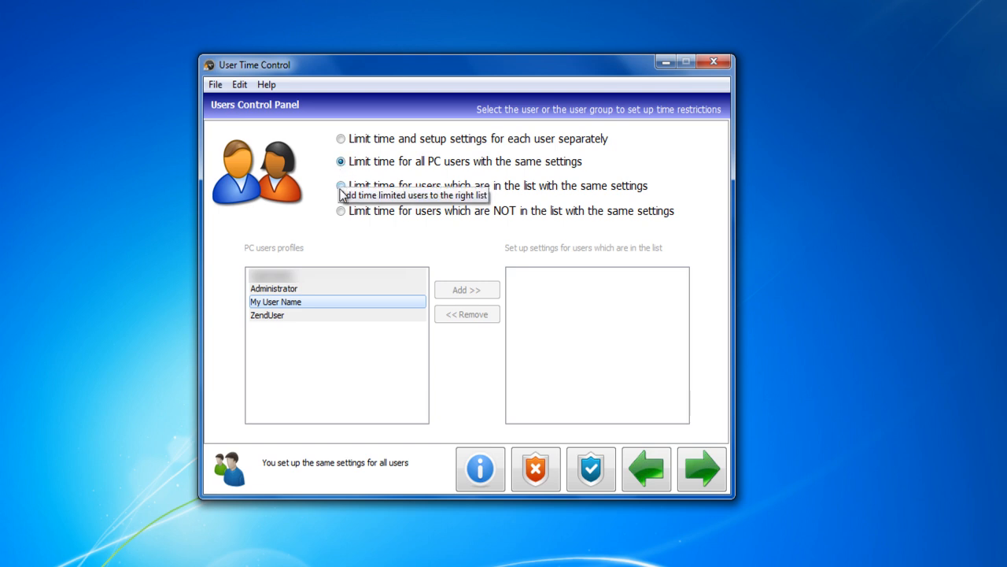
left_click(340, 186)
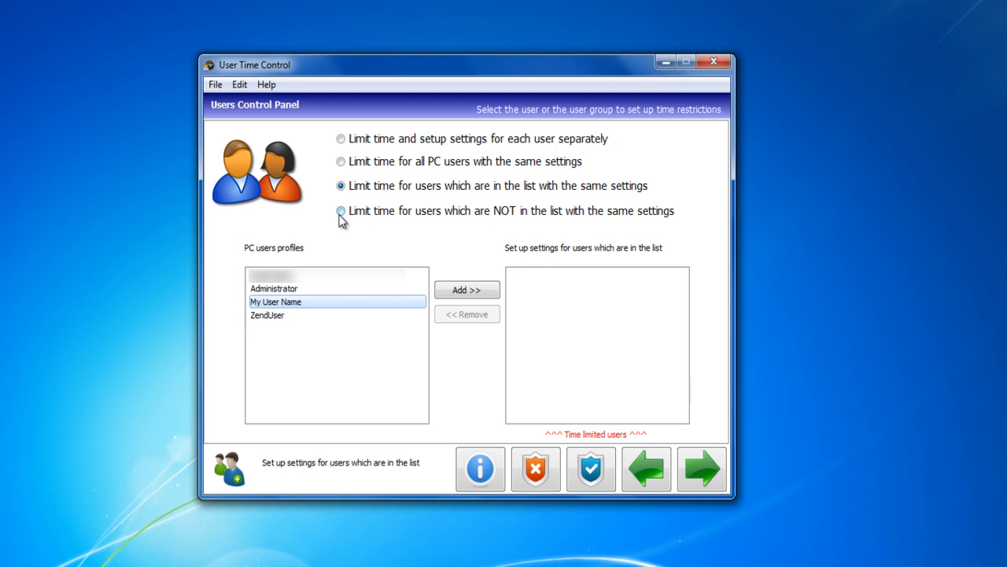
left_click(339, 211)
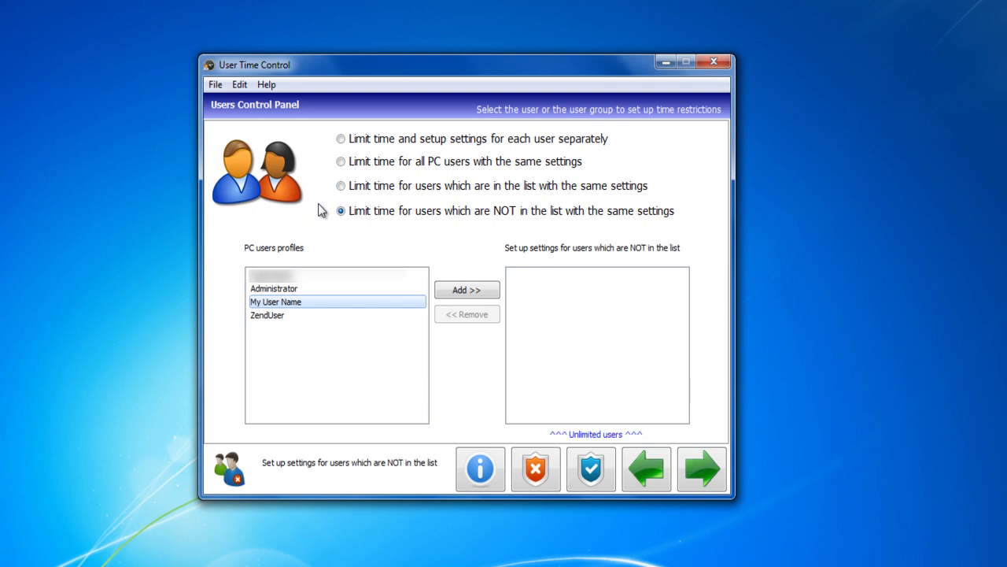
left_click(340, 186)
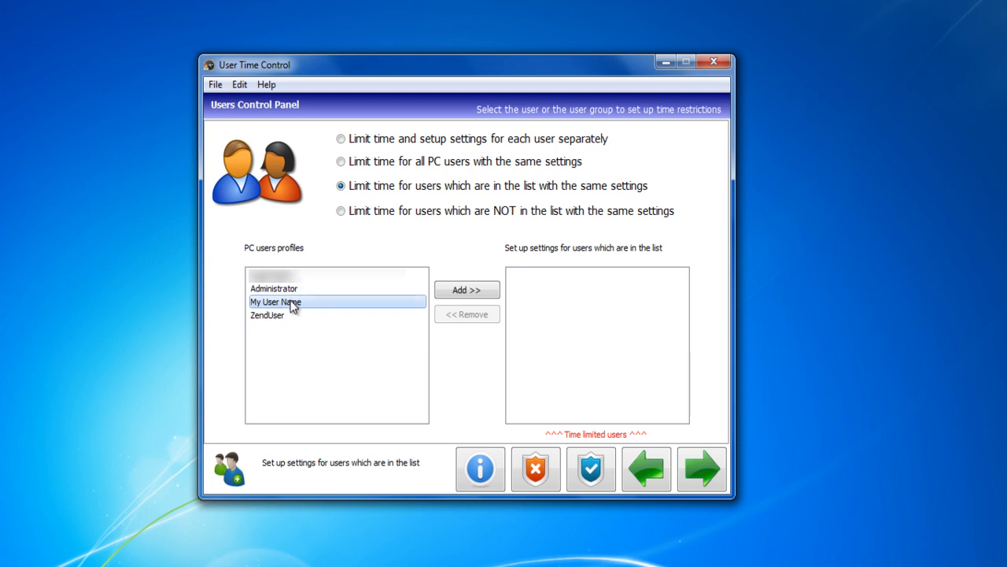
mouse_move(466, 290)
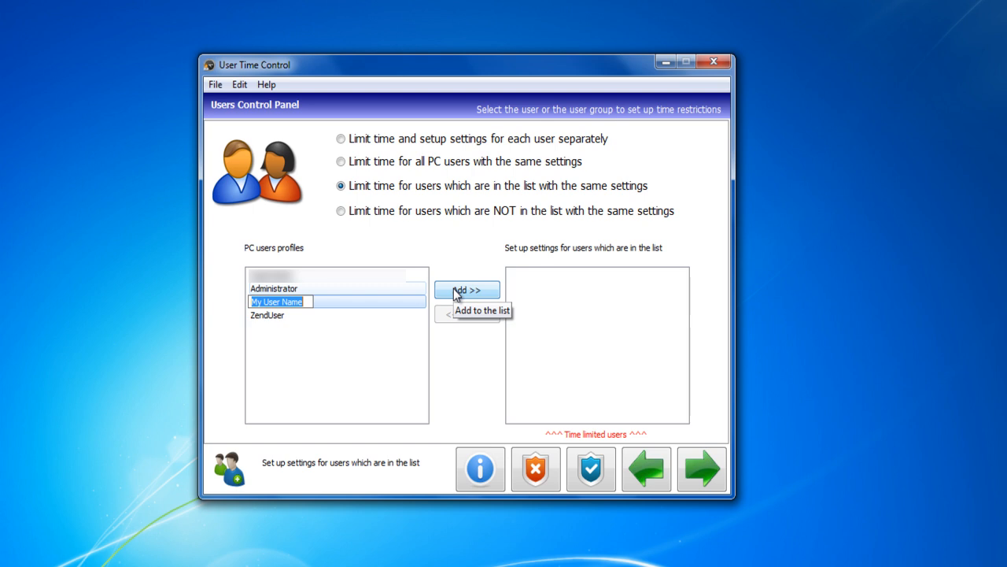
left_click(466, 289)
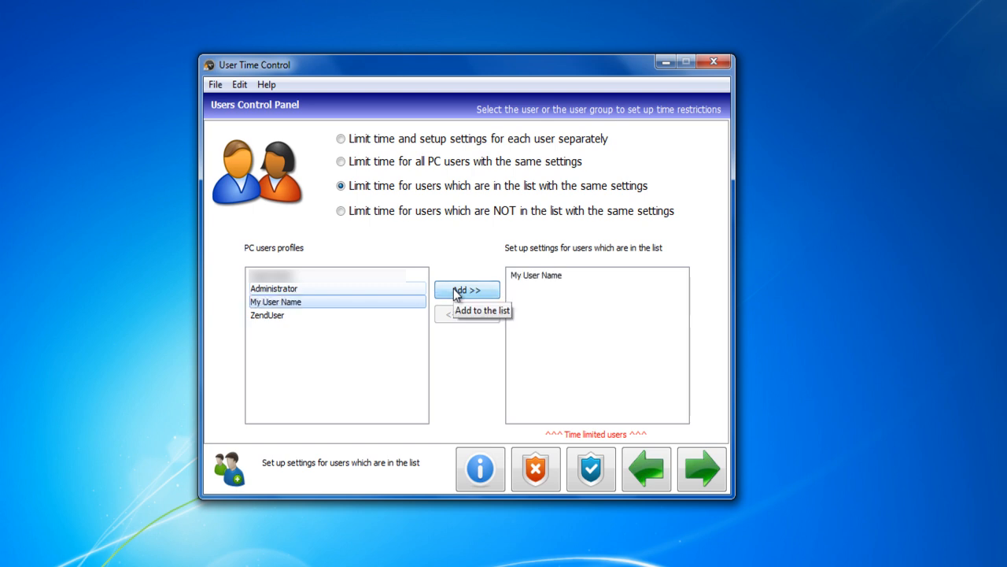
mouse_move(466, 243)
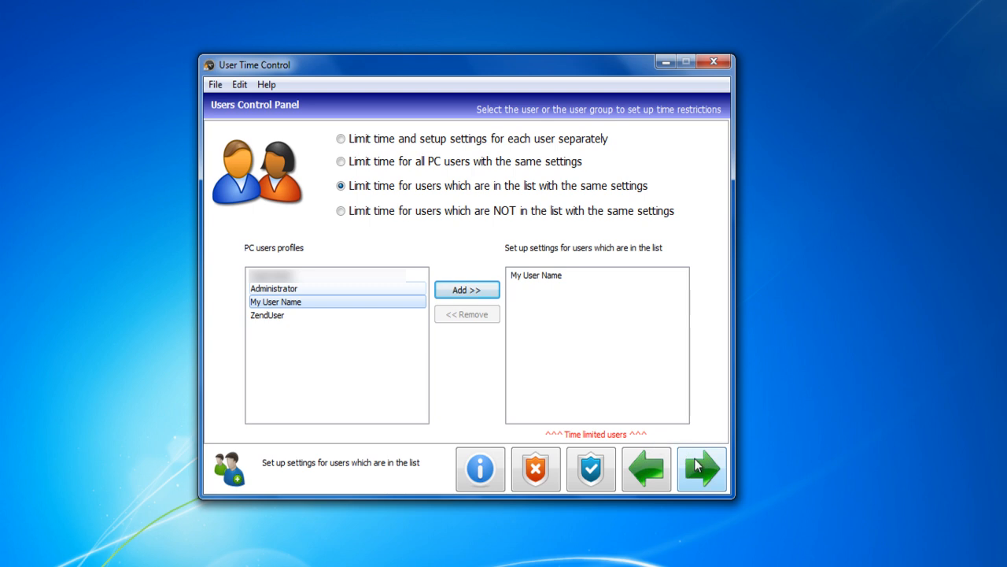
- Mark Sunday 15:00–18:00 as not allowed in the Allowed Time Intervals grid
left_click(701, 468)
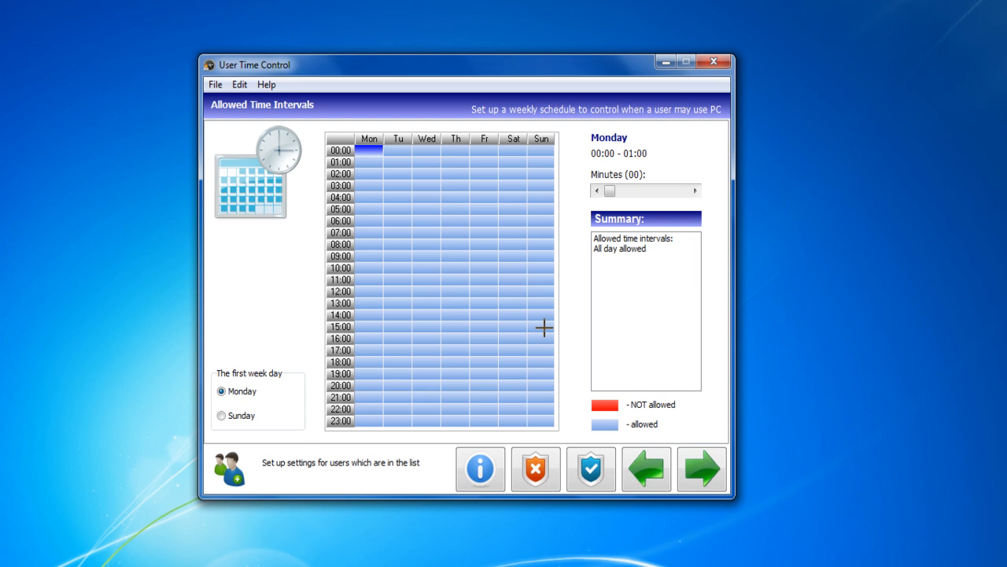
double_click(542, 326)
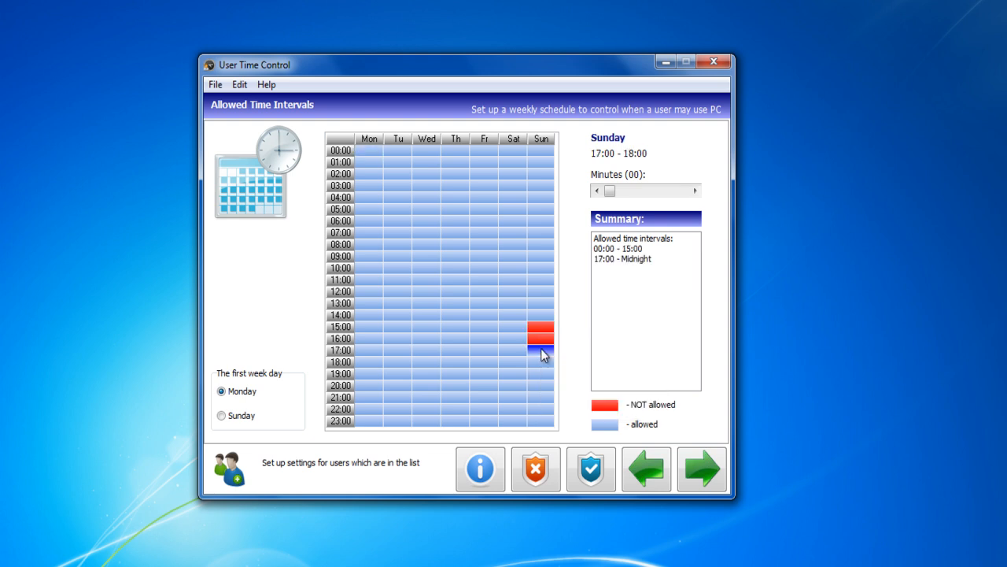
left_click(541, 349)
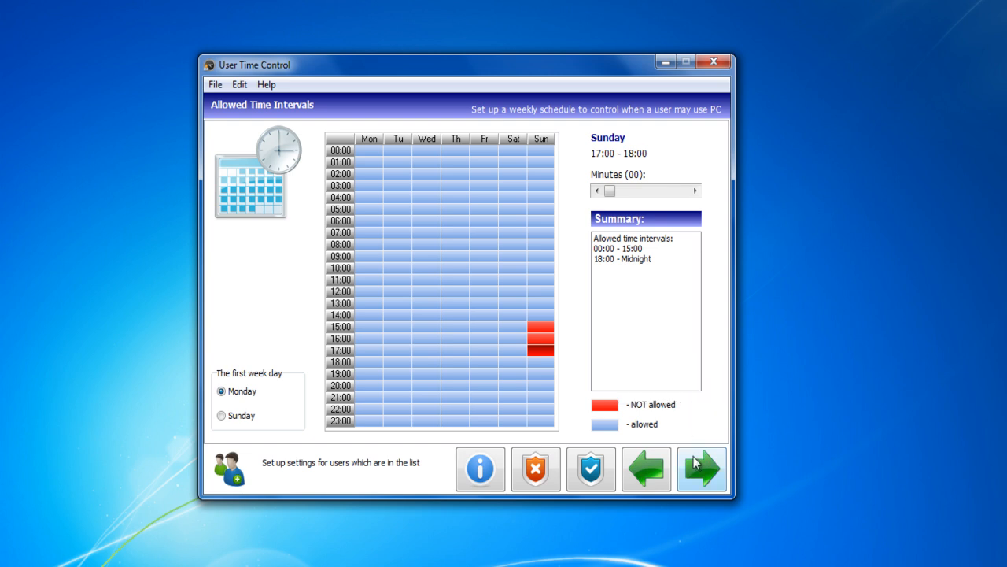
- Enable daily limits (Monday 20, Tuesday 15, Wednesday 20 hours), session length and weekly limits
left_click(700, 469)
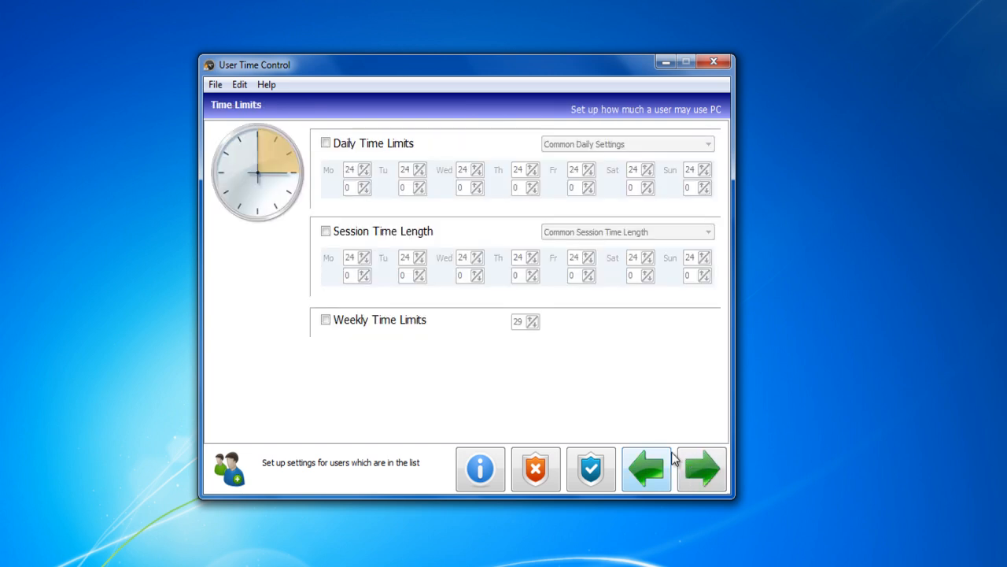
left_click(324, 142)
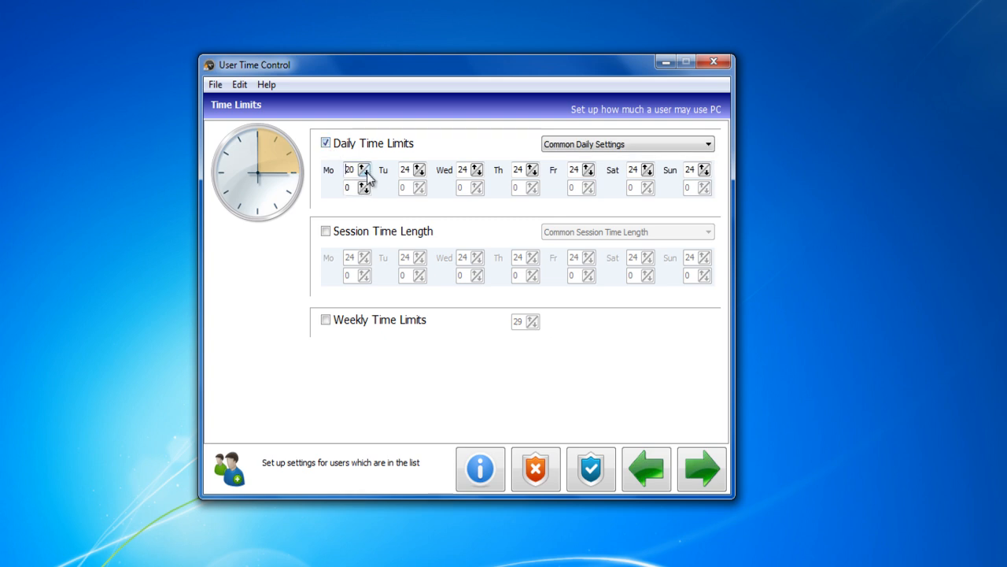
left_click(421, 173)
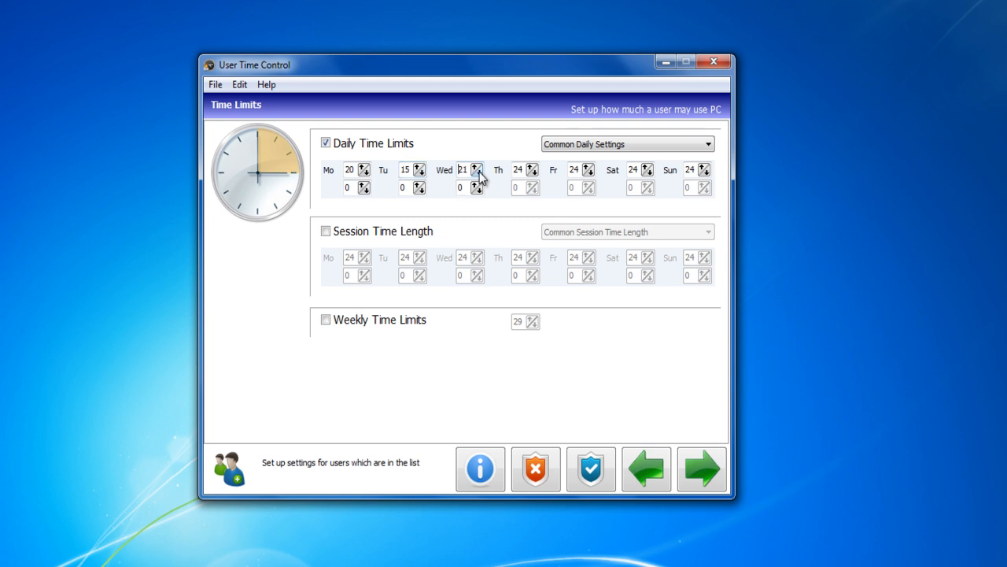
left_click(477, 173)
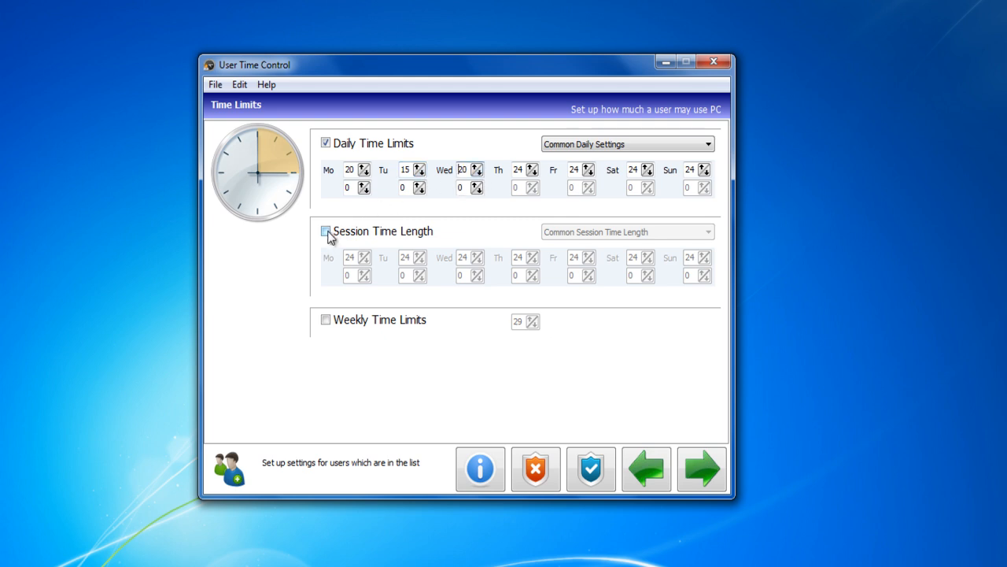
left_click(325, 229)
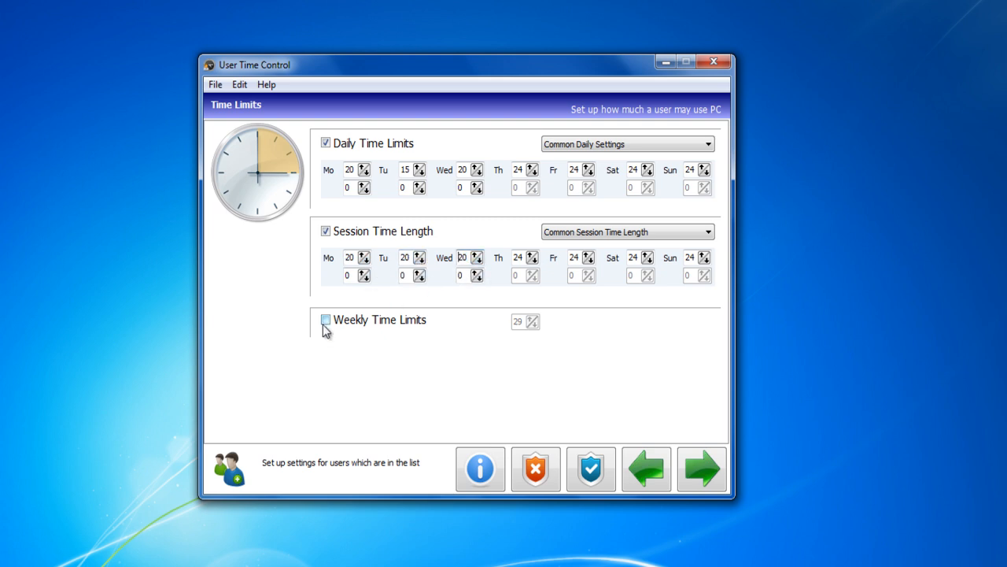
left_click(324, 319)
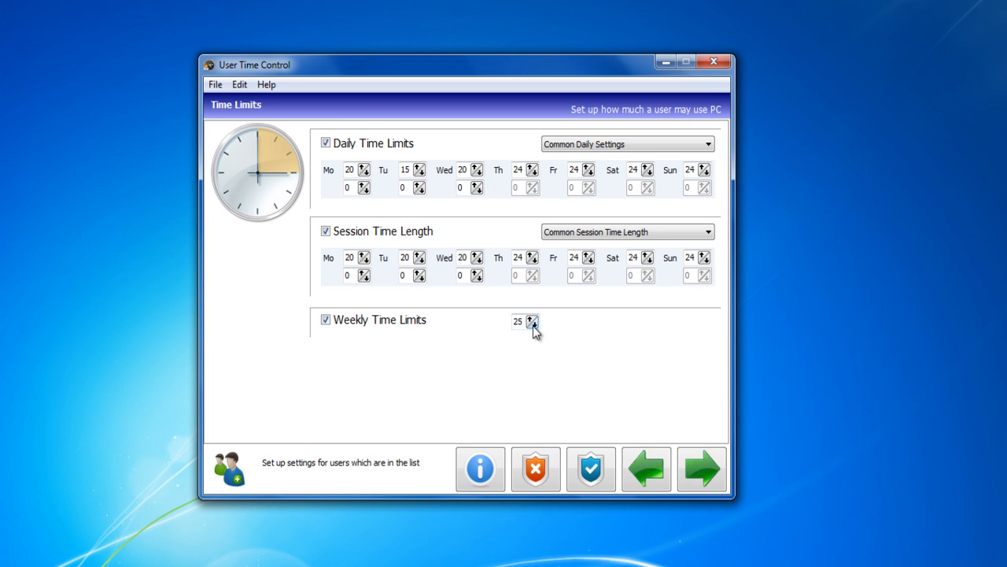
left_click(535, 324)
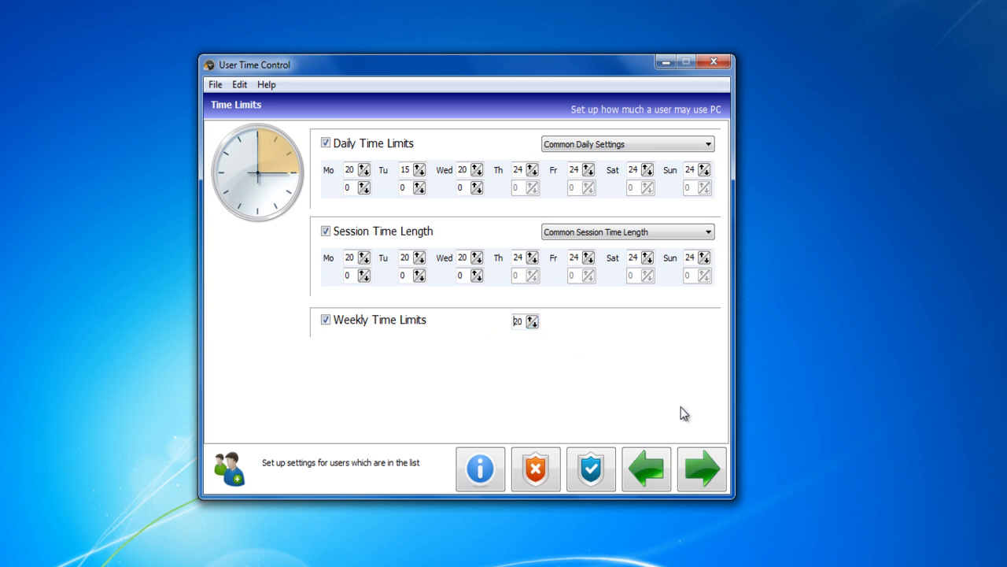
- Choose 'Allow use PC between specified dates only' with Since 12/24/2011 and Until 12/25/2011
left_click(702, 469)
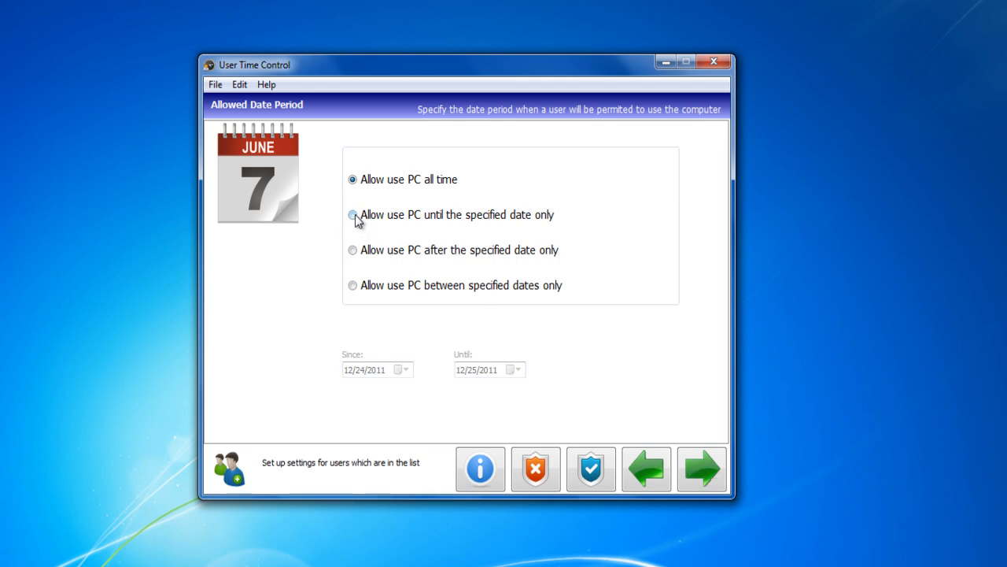
left_click(352, 214)
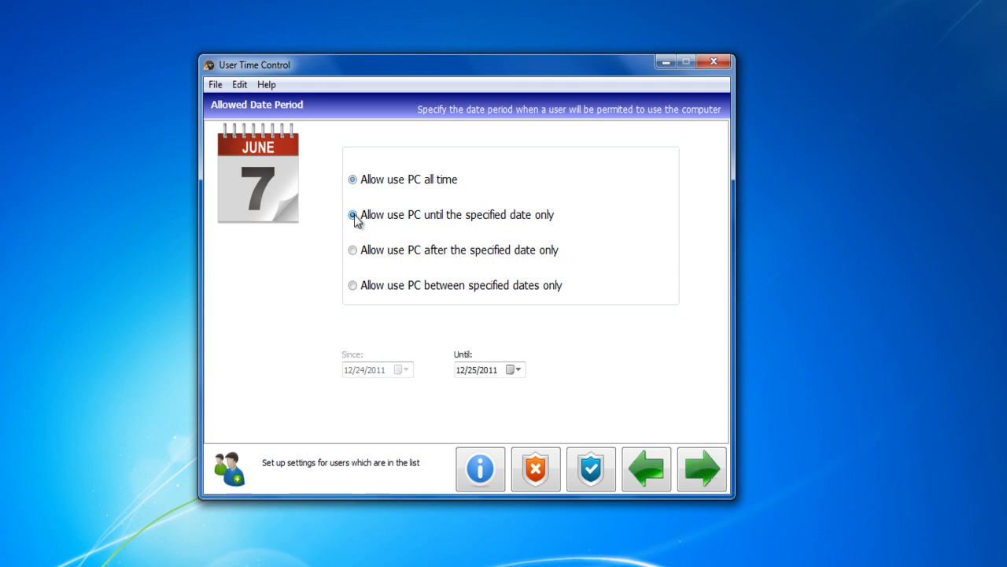
left_click(353, 214)
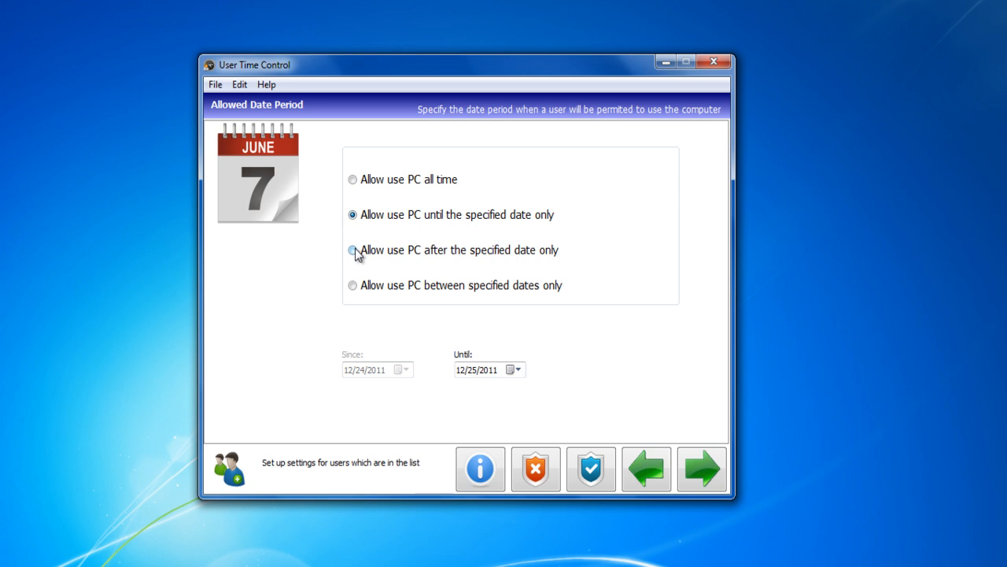
left_click(352, 250)
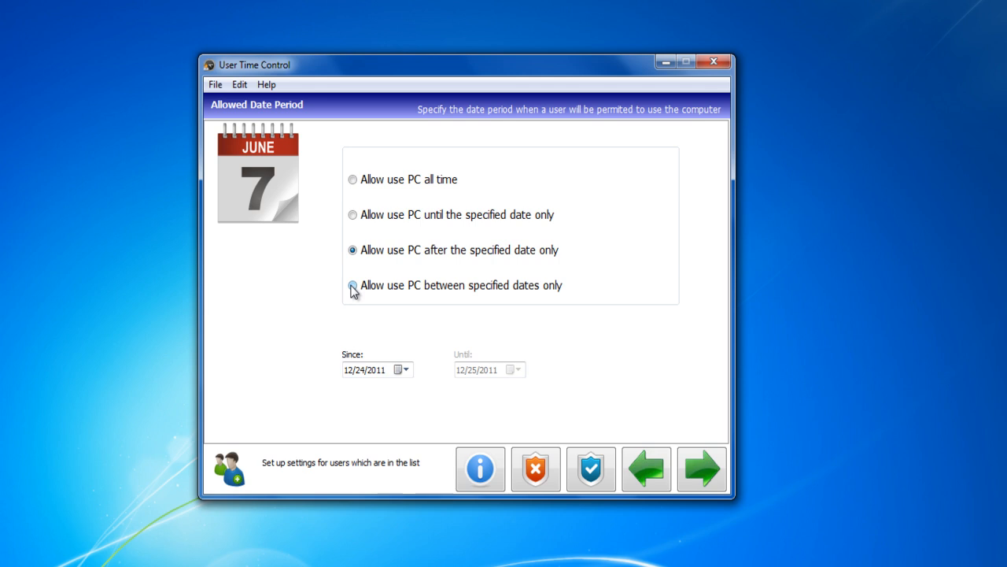
left_click(353, 285)
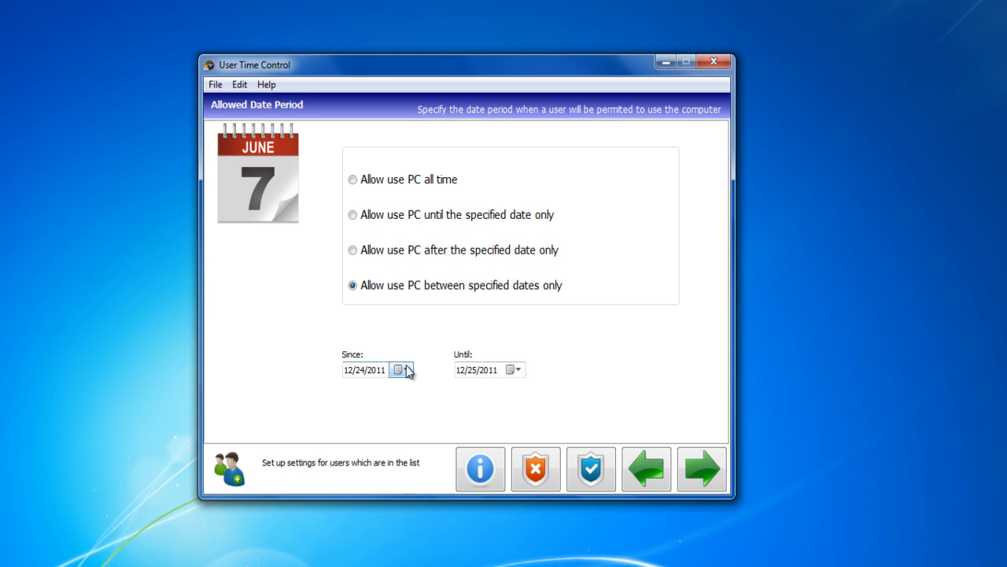
left_click(401, 368)
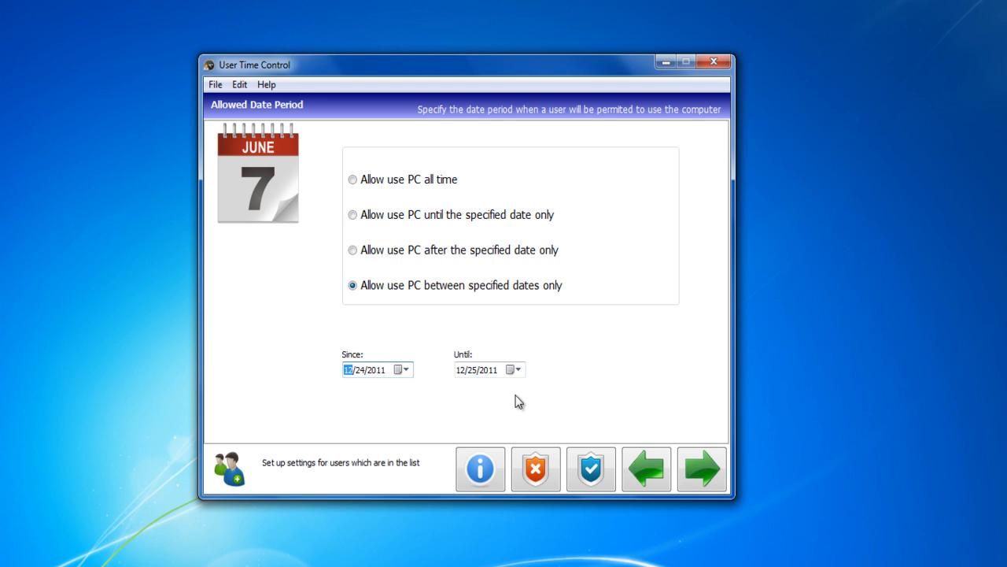
left_click(522, 369)
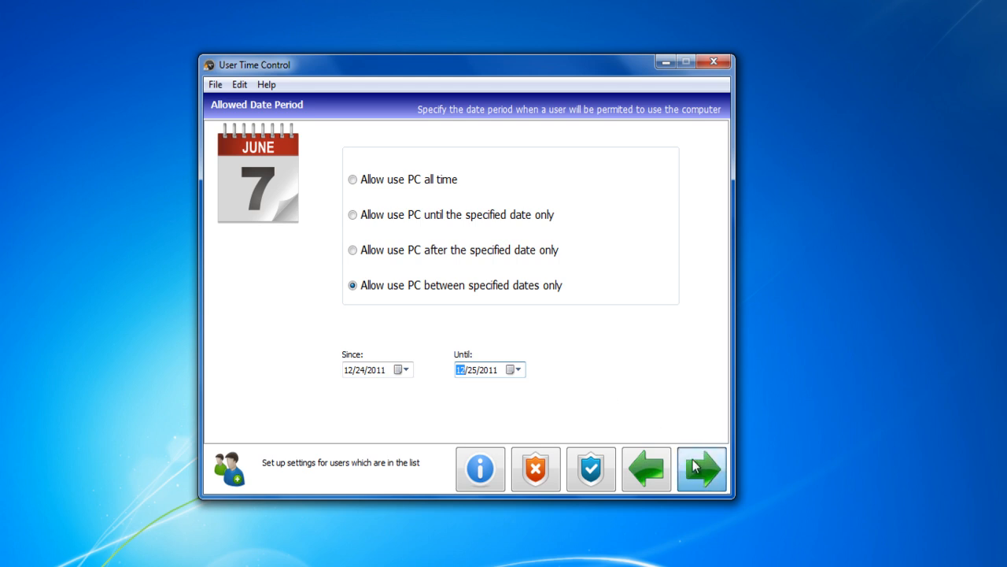
- Enable forbidding system time changes, disabling Add/Remove Programs and disabling user account management
left_click(701, 469)
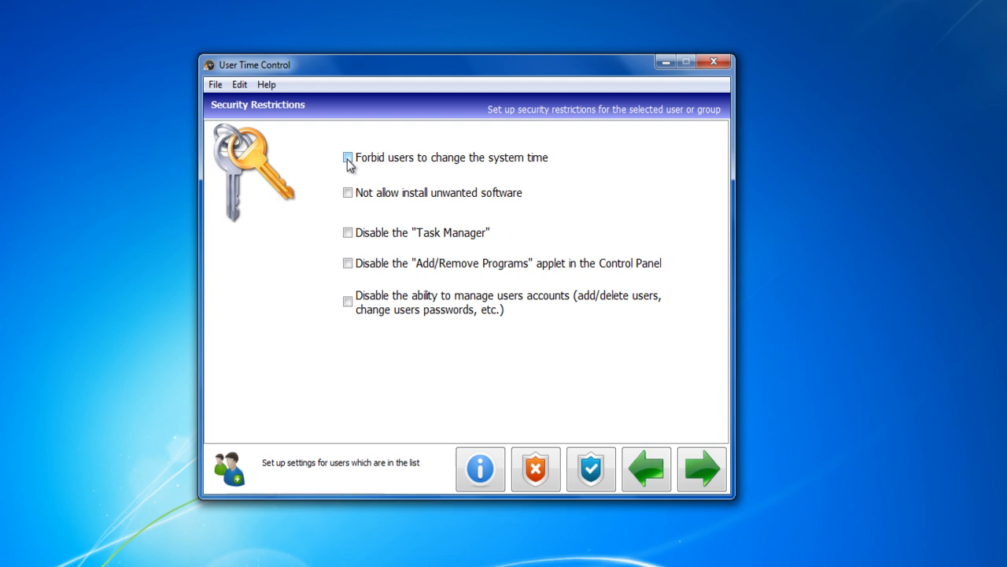
left_click(348, 158)
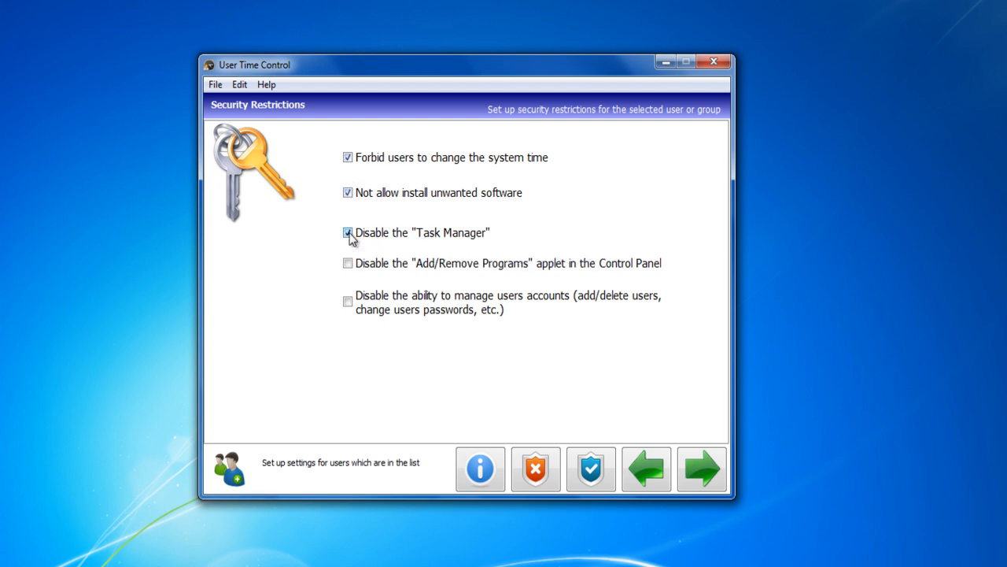
left_click(346, 263)
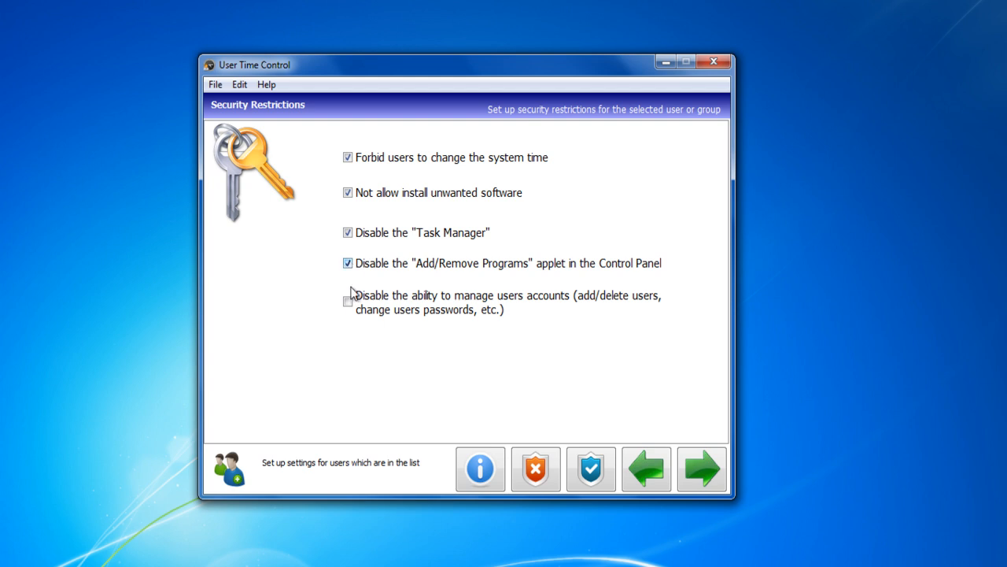
left_click(348, 301)
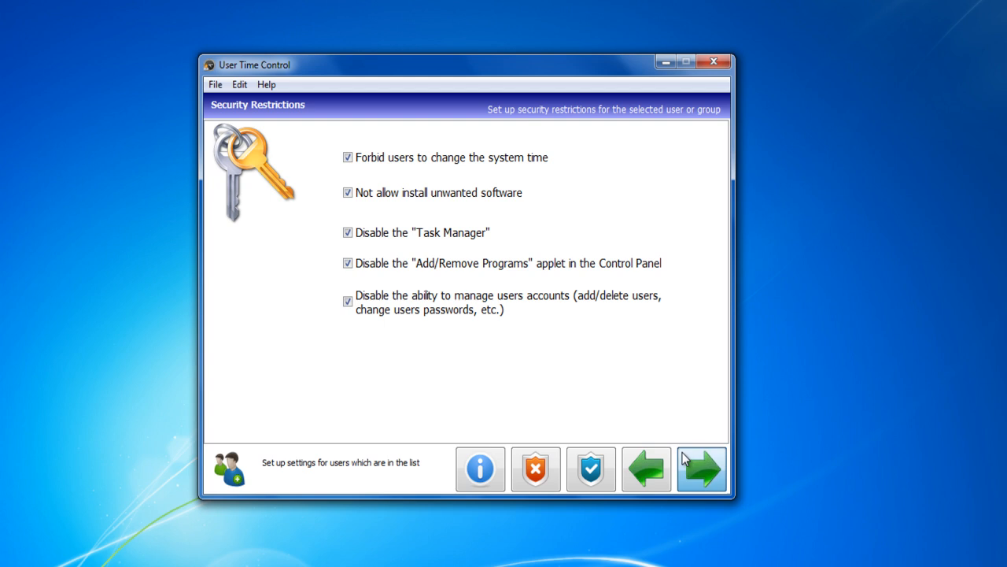
- Browse to the N Data folder and protect it with 'Make the folder ReadOnly'
left_click(701, 469)
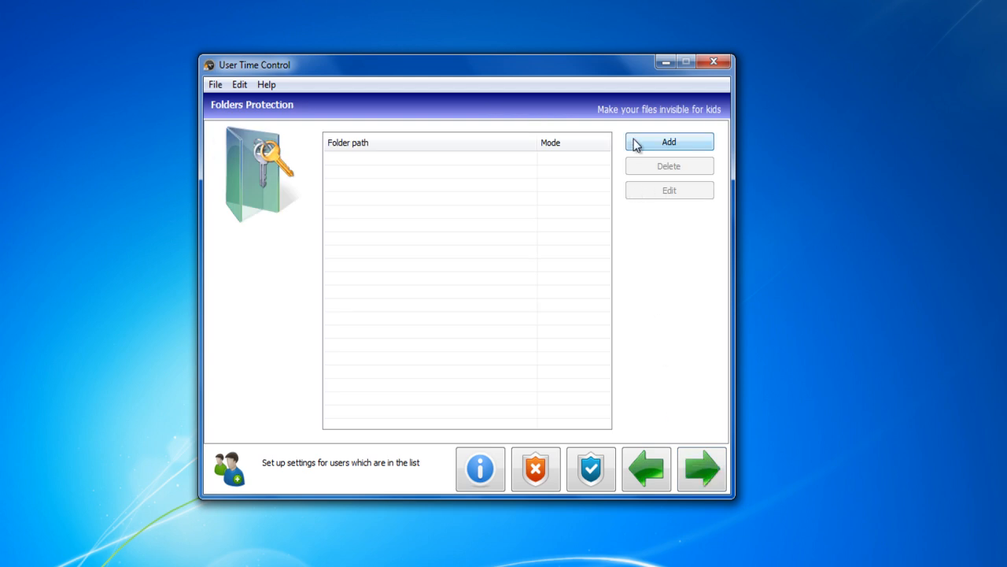
left_click(669, 142)
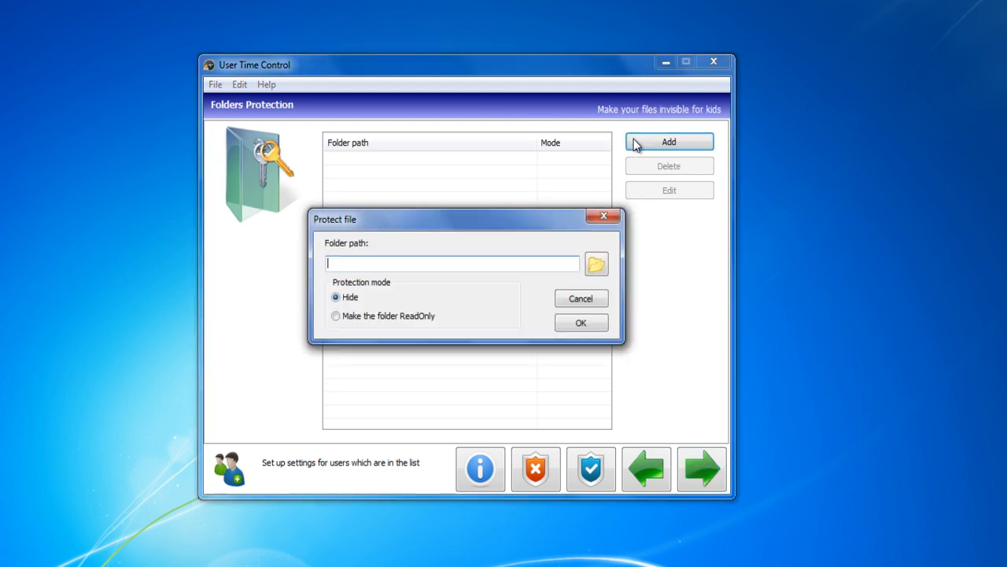
left_click(595, 264)
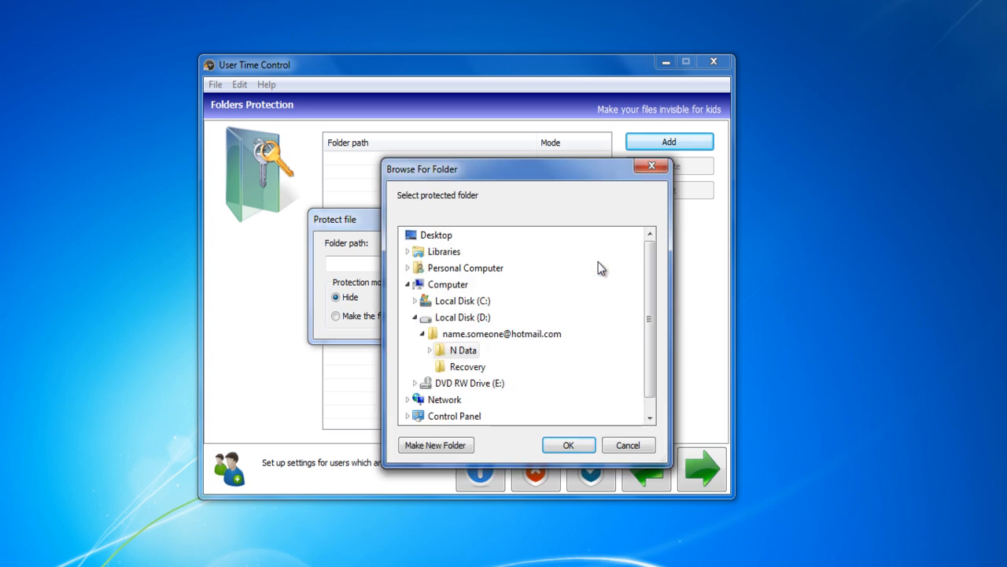
left_click(431, 349)
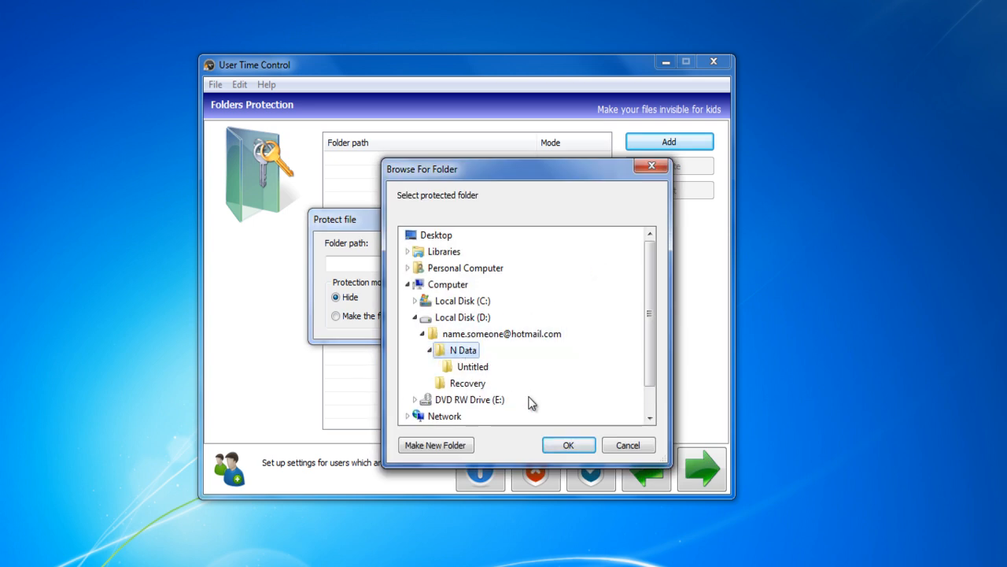
left_click(568, 443)
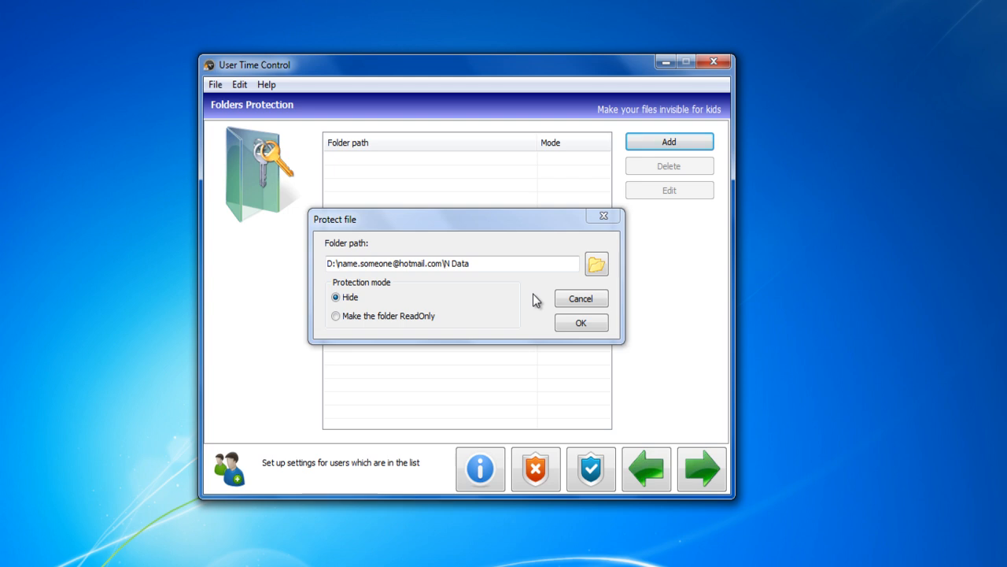
left_click(581, 323)
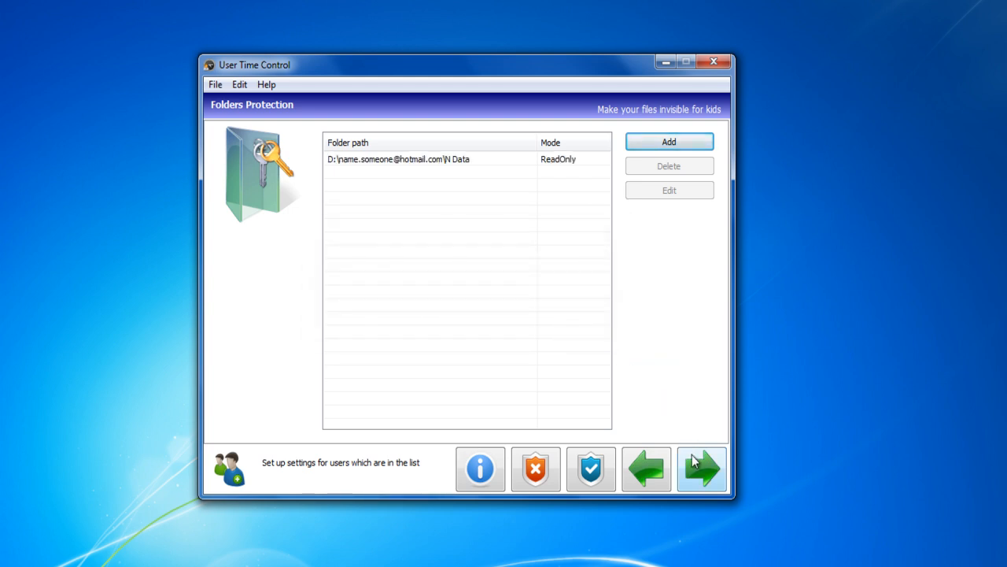
- Advance the wizard to the Time Limit Settings page with log-off on expiration
left_click(700, 469)
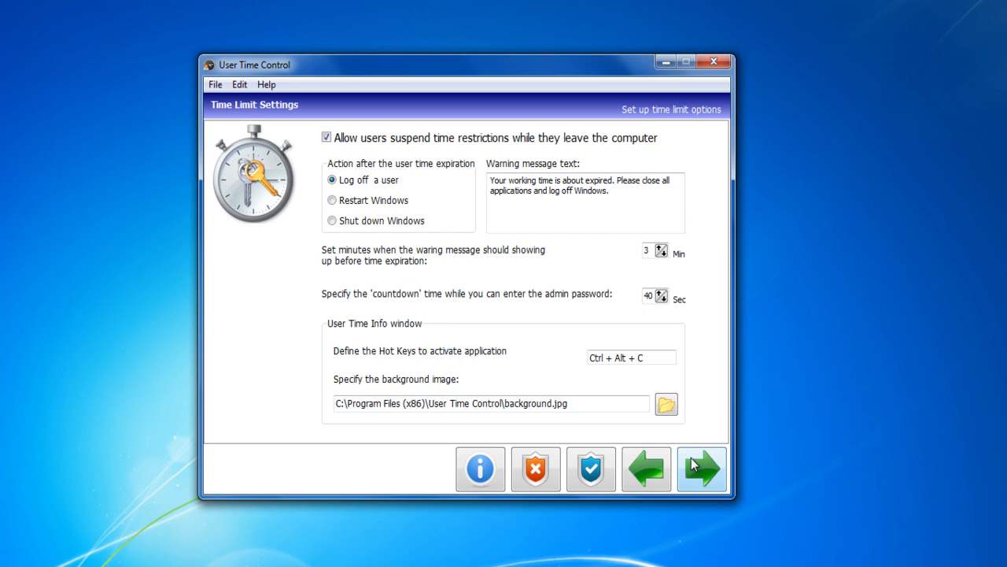
- Enter and confirm the Administrator Password, then continue past the log file page to Extra Usage Time
left_click(701, 467)
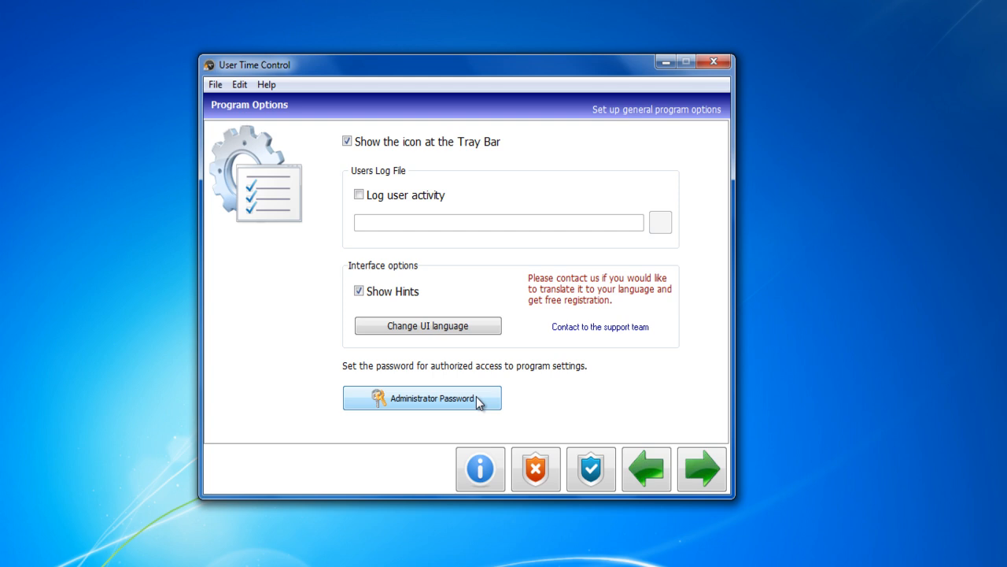
left_click(422, 396)
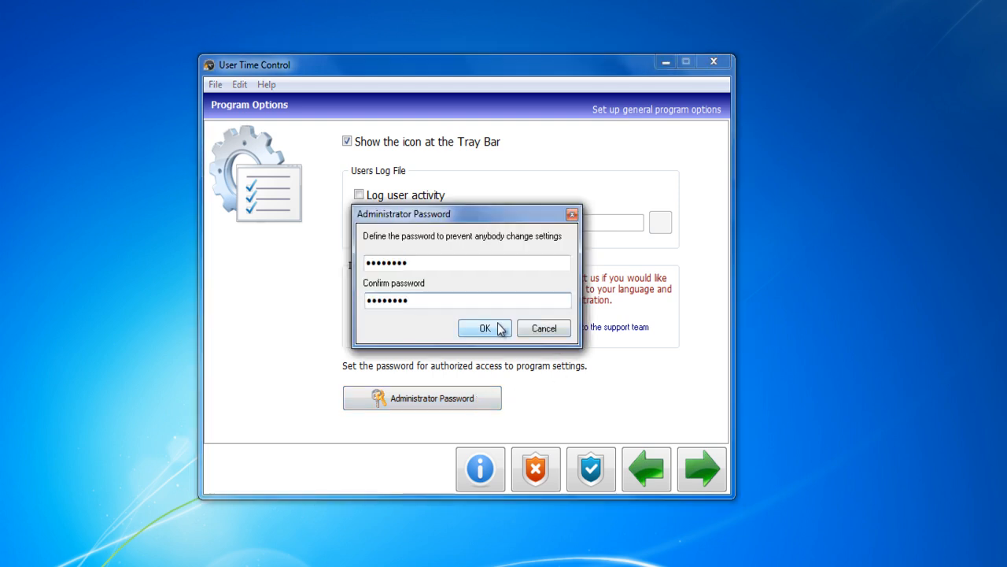
left_click(484, 329)
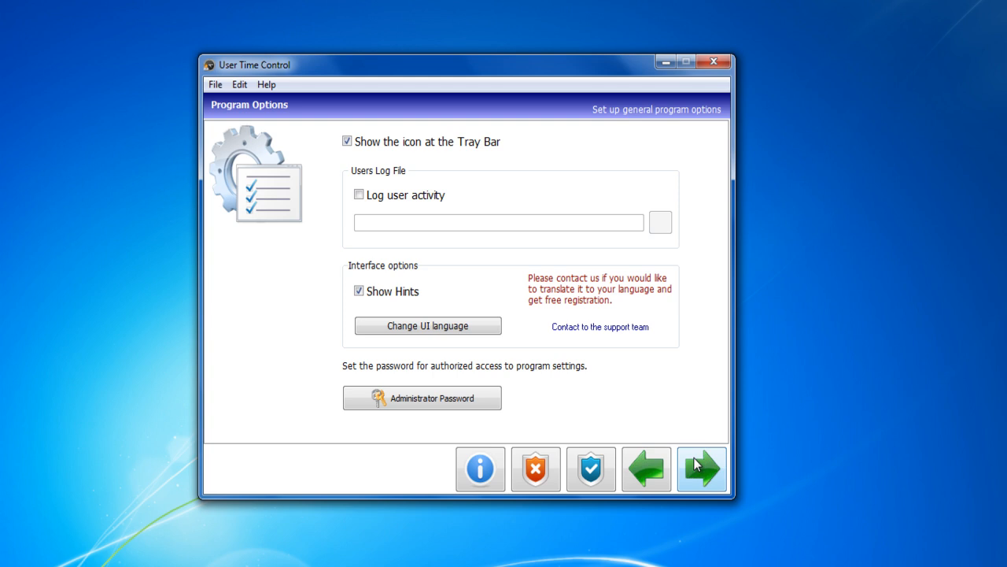
left_click(702, 469)
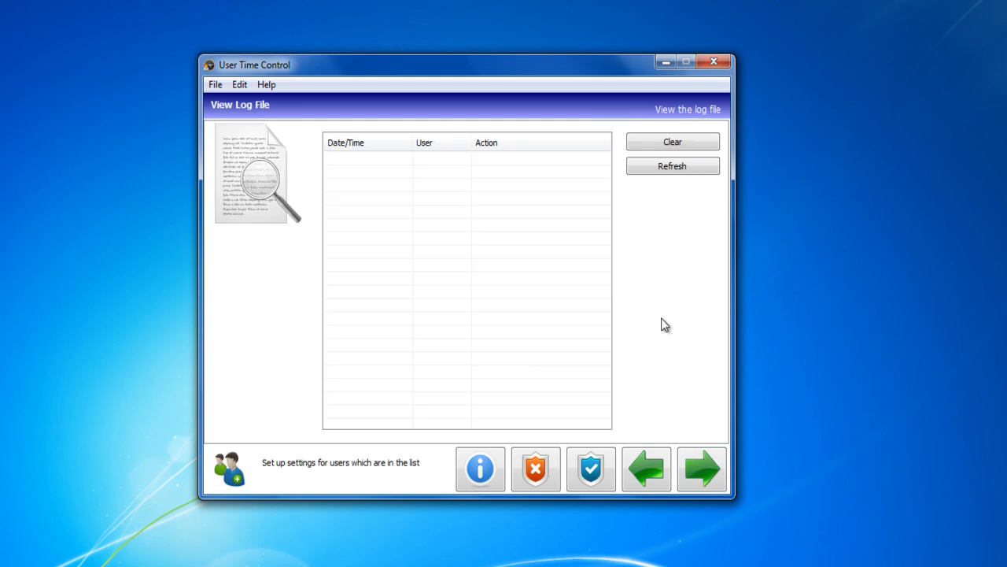
mouse_move(701, 469)
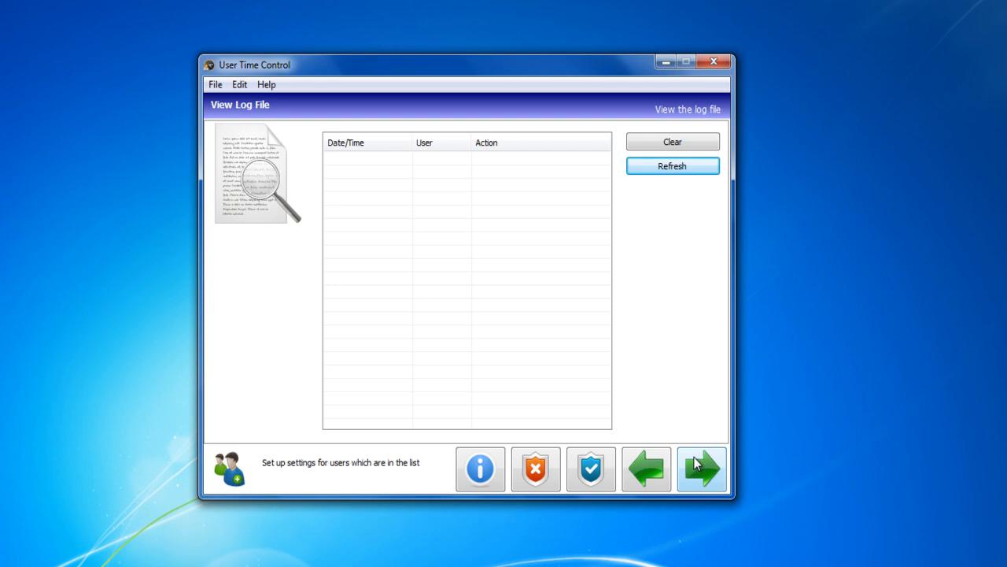
left_click(700, 469)
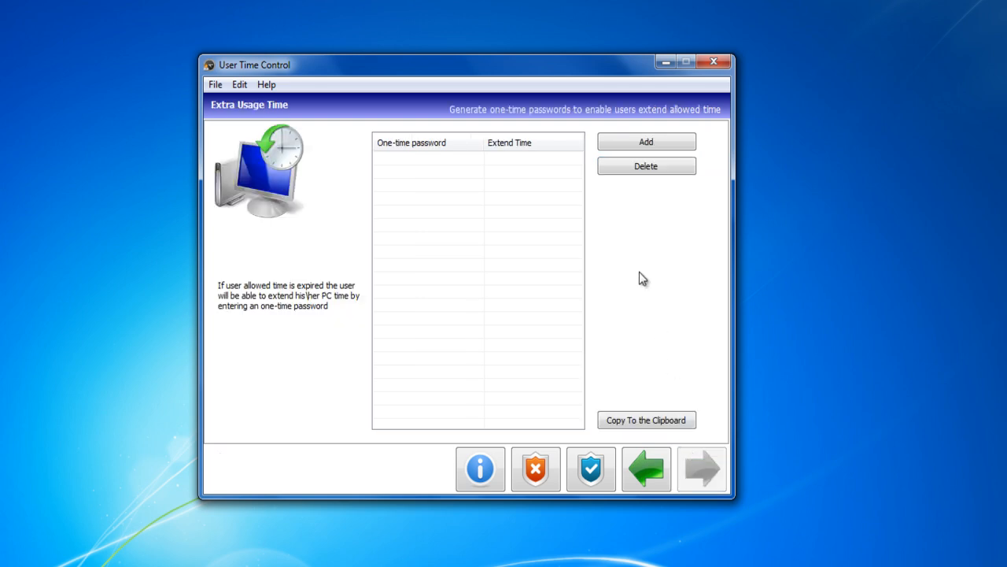